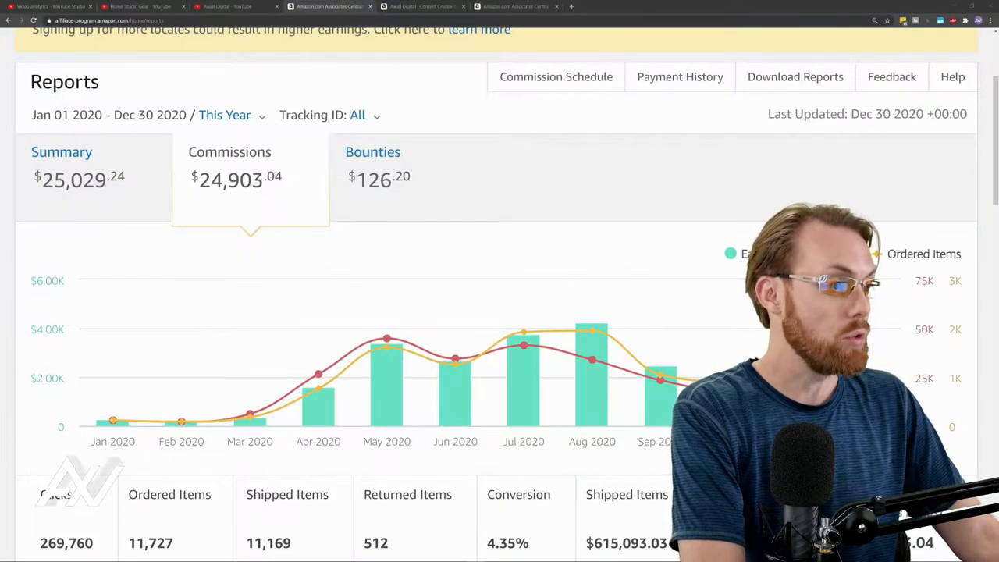
Switch from the Associates Central commissions report to the Awall Digital storefront browser tab.
{"action": "left_click", "coordinate": [570, 6]}
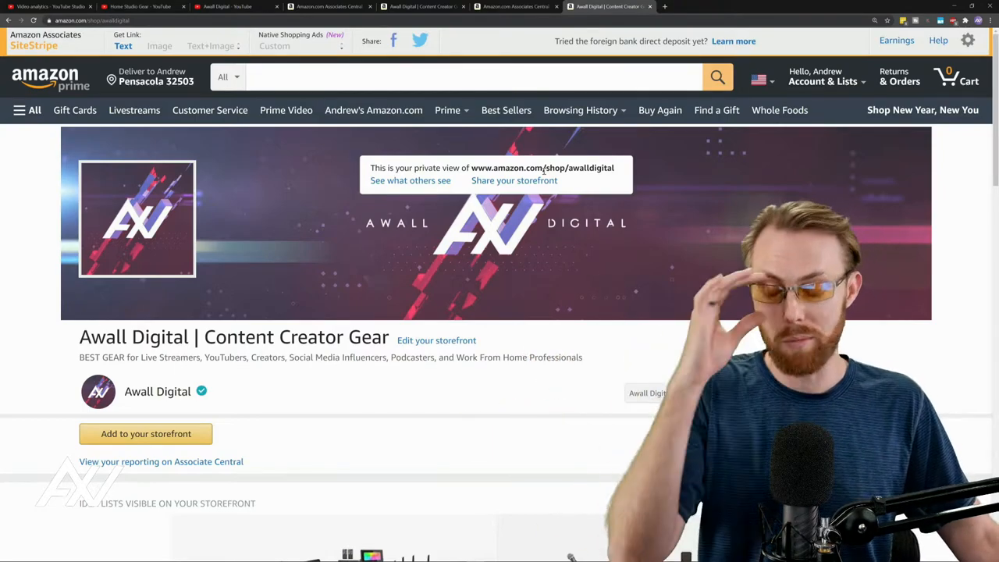
Reach the storefront's idea lists and expand Best Streamer Accessories to show its products and prices.
{"action": "left_click", "coordinate": [514, 181]}
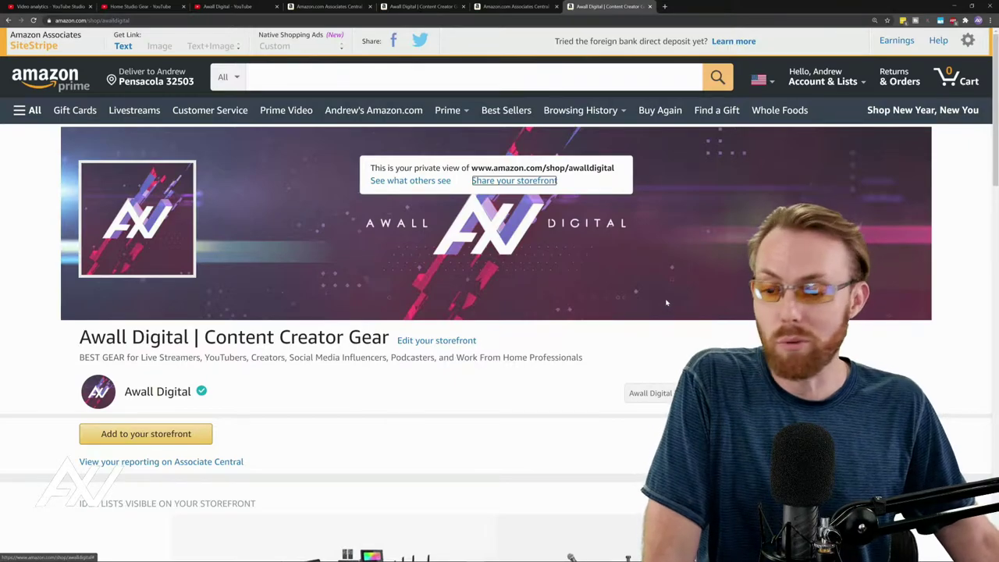
{"action": "scroll", "scroll_direction": "down", "scroll_amount": 3}
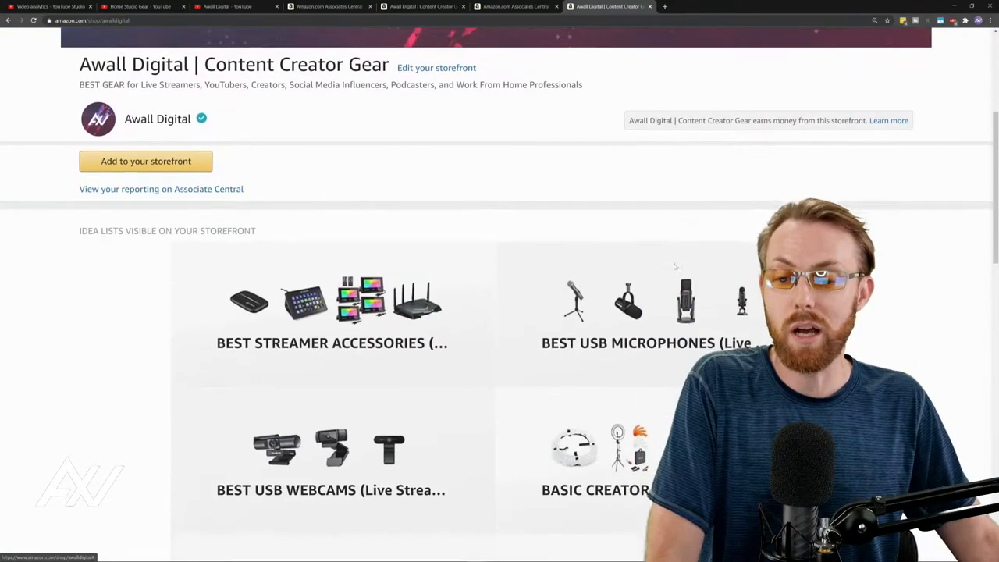
{"action": "scroll", "scroll_direction": "down", "scroll_amount": 3}
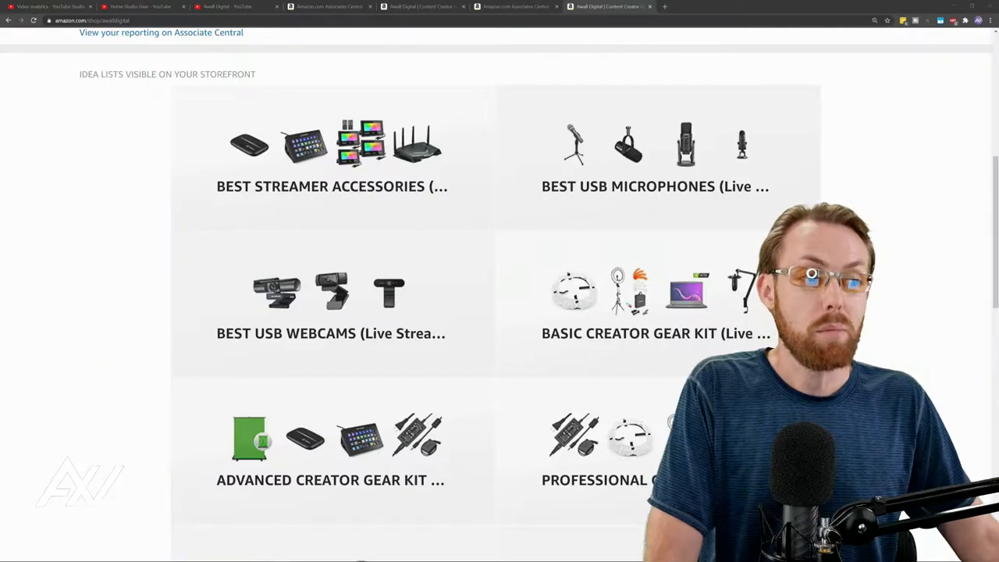
{"action": "scroll", "scroll_direction": "down", "scroll_amount": 3}
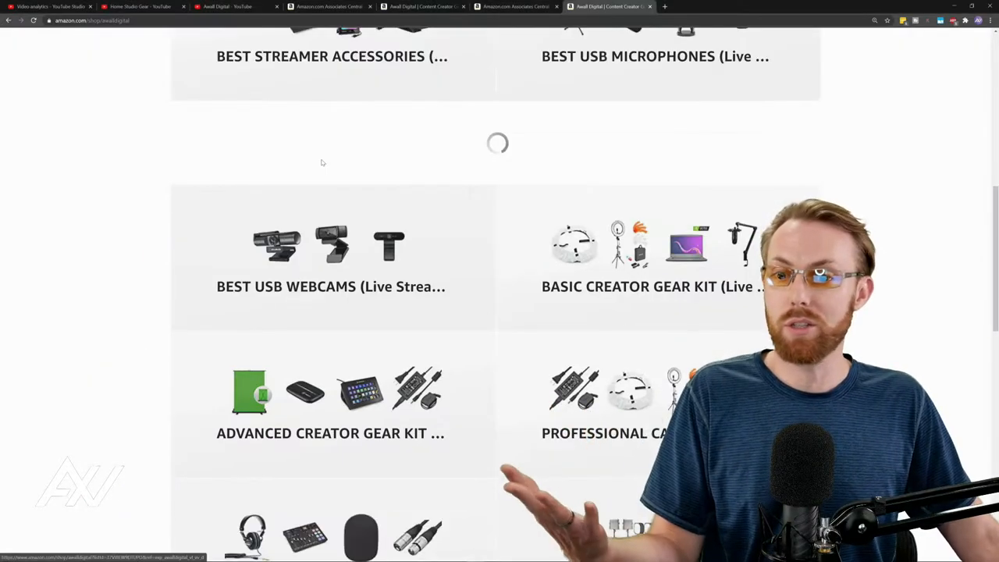
{"action": "left_click", "coordinate": [331, 56]}
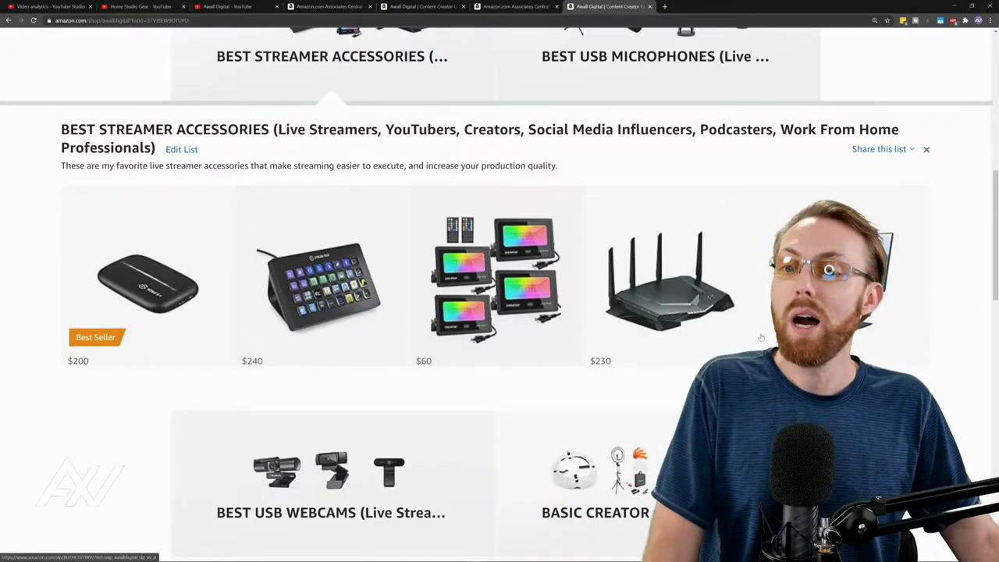